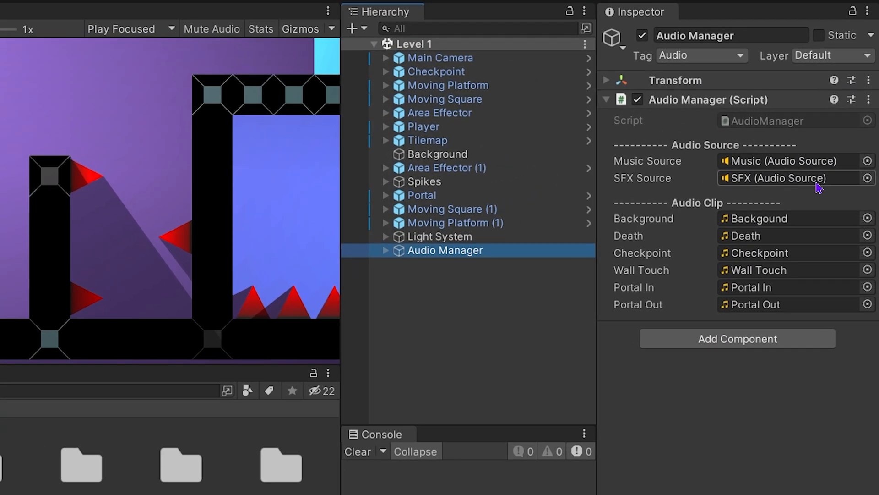
# Step: Expand Audio Manager to show Music and SFX, then view the AudioManager script's audio sources
pyautogui.click(385, 250)
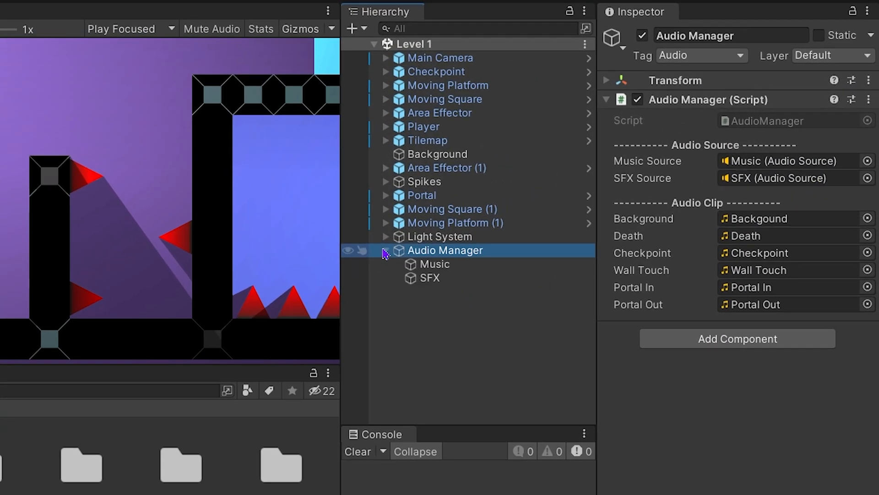
pyautogui.click(435, 264)
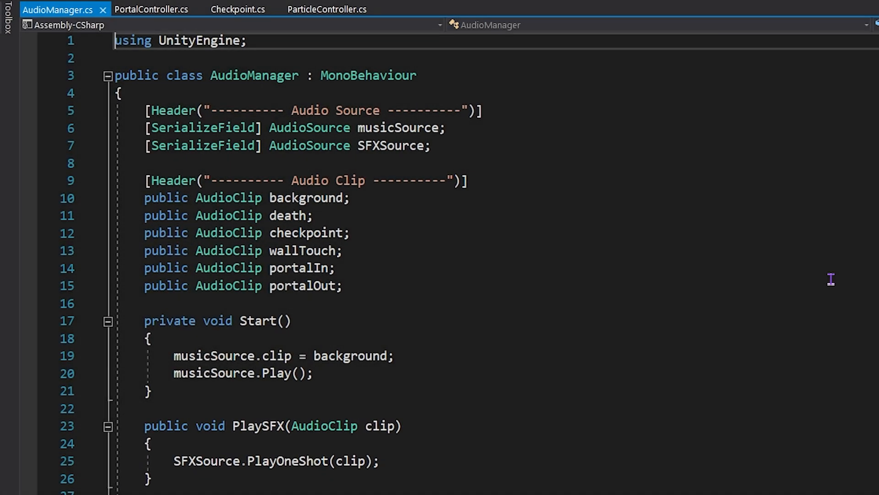
# Step: Create a new Audio Mixer asset in the Audios folder and view its Master group
pyautogui.rightClick(236, 407)
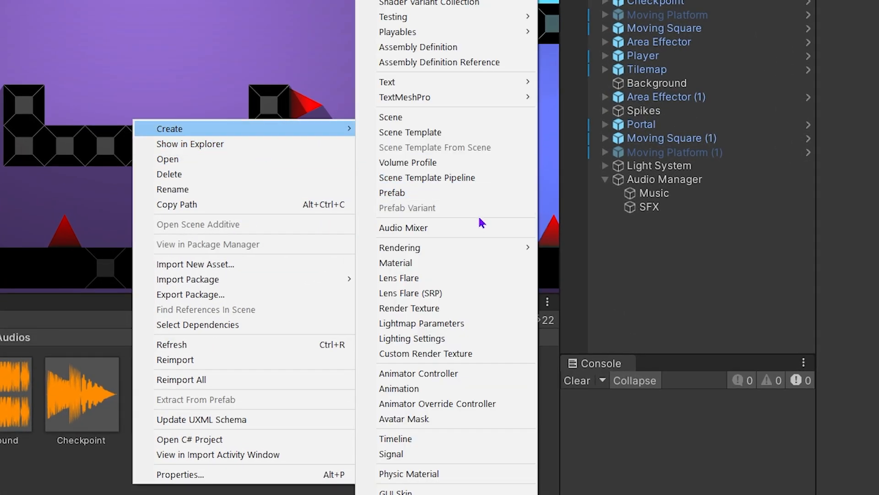
pyautogui.click(403, 227)
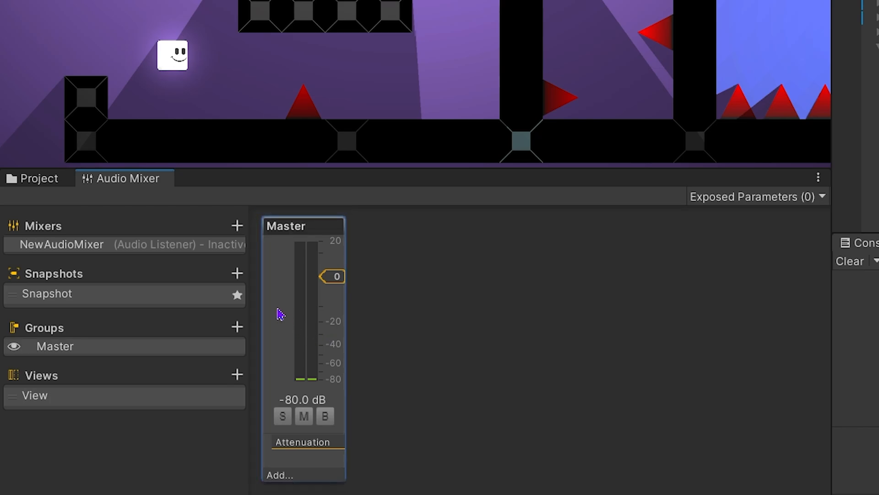
# Step: Add two child groups under Master named Music and SFX
pyautogui.click(237, 327)
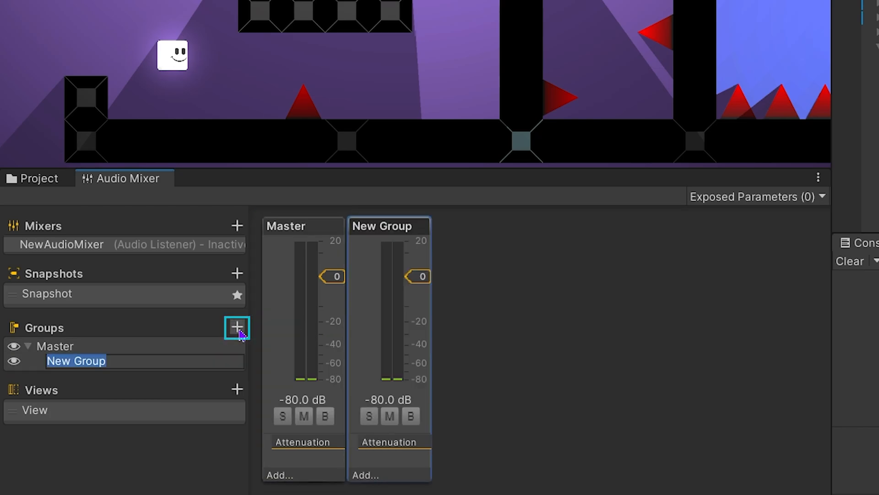
pyautogui.write('Mus')
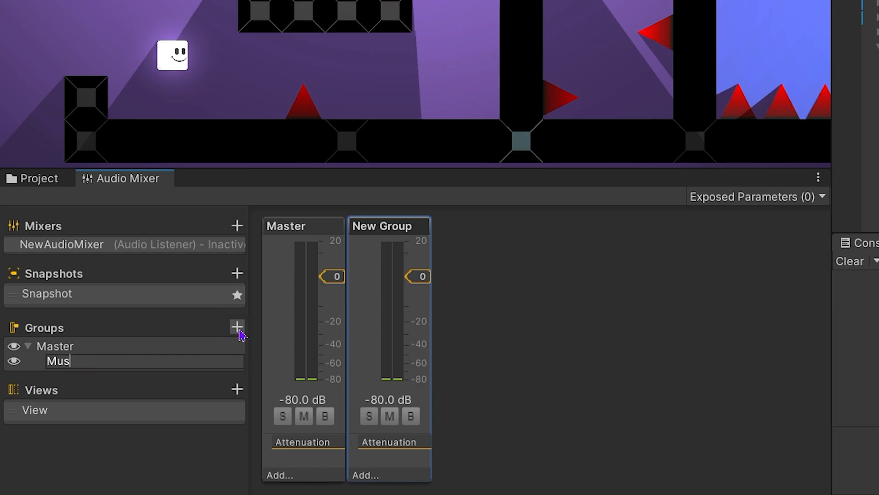
pyautogui.write('ic')
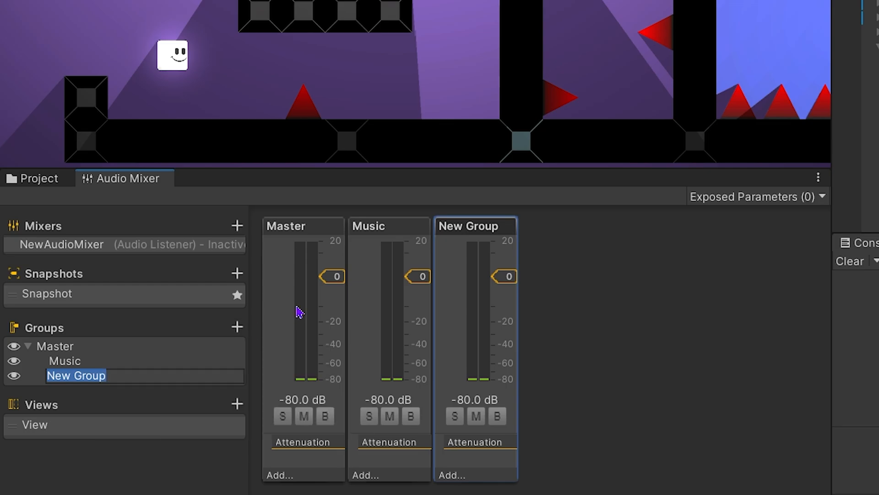
pyautogui.write('SFX')
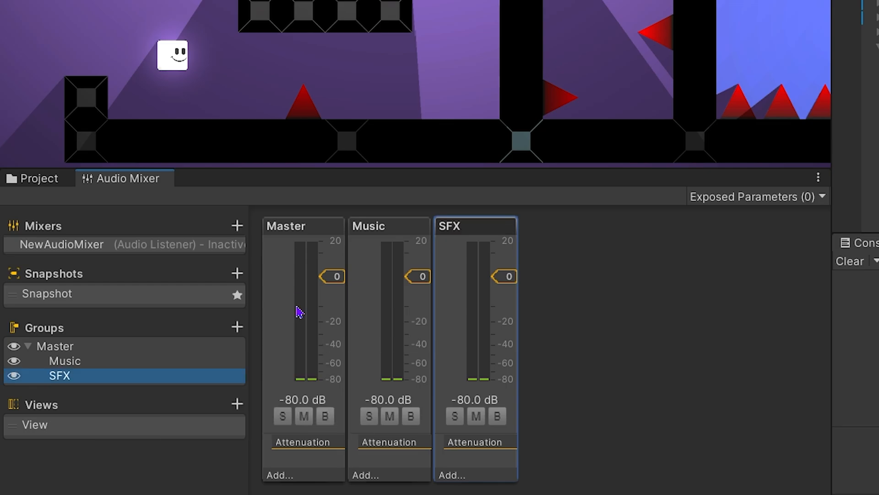
pyautogui.click(389, 225)
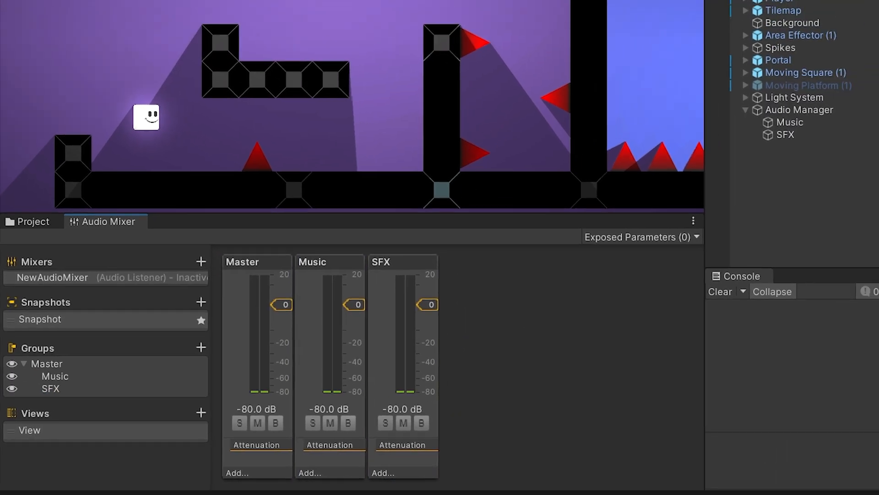
pyautogui.click(420, 28)
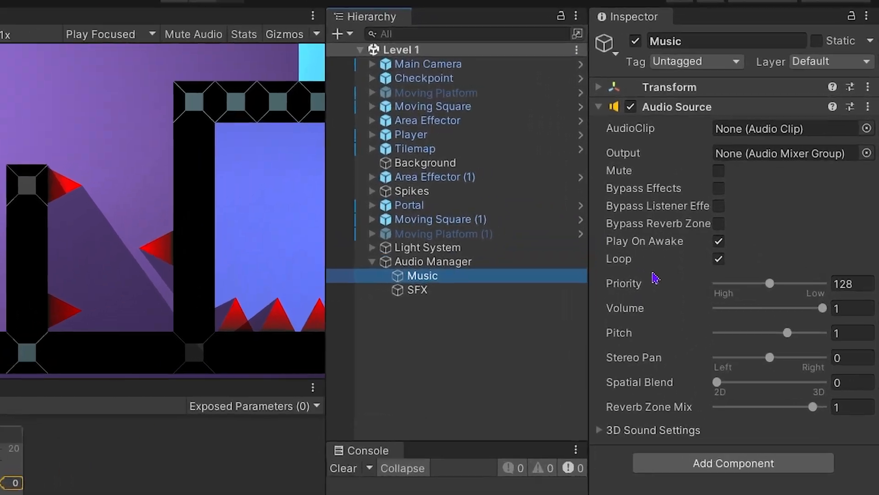
# Step: Route the Music audio source's output to the Music (NewAudioMixer) group
pyautogui.click(871, 153)
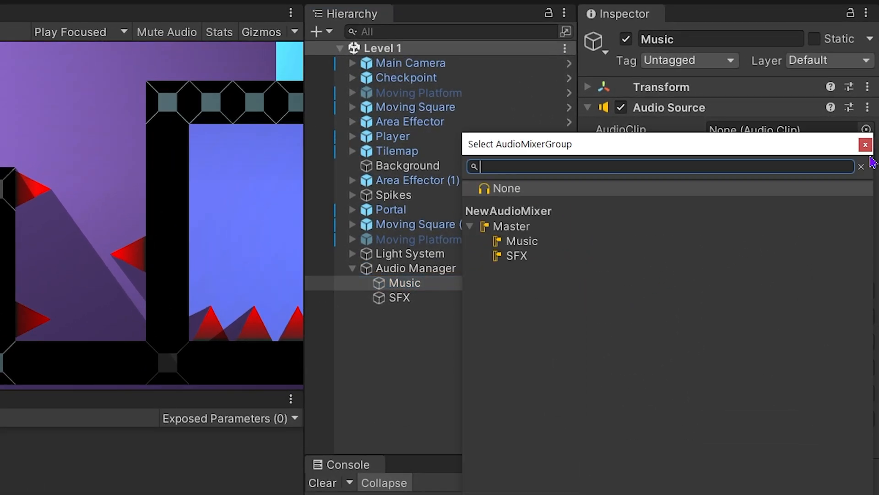
pyautogui.click(521, 240)
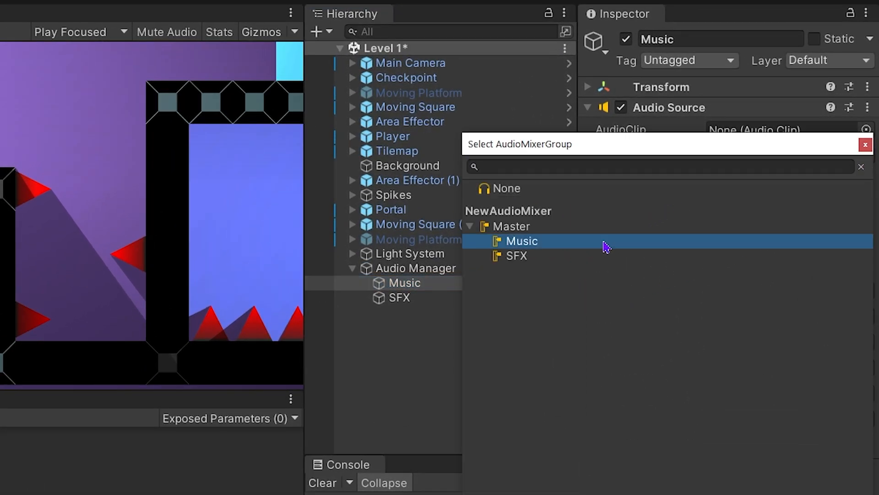
pyautogui.click(520, 240)
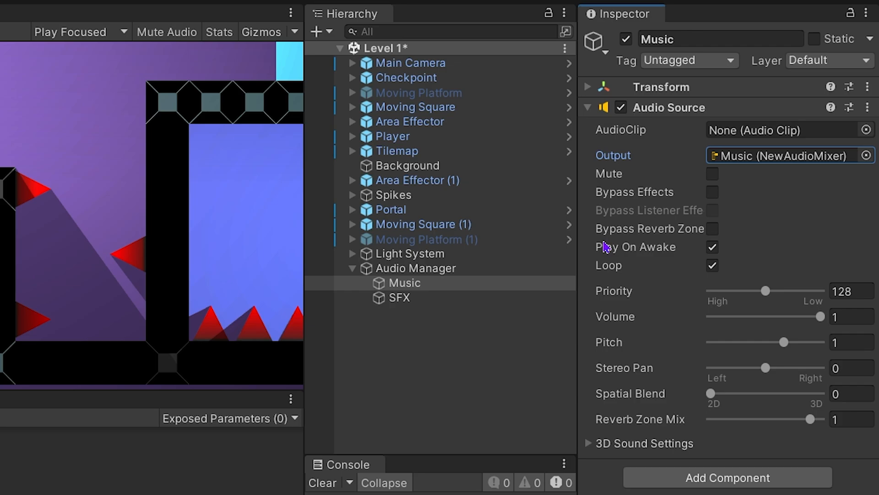
# Step: Route the SFX audio source's output to the SFX (NewAudioMixer) group
pyautogui.click(399, 297)
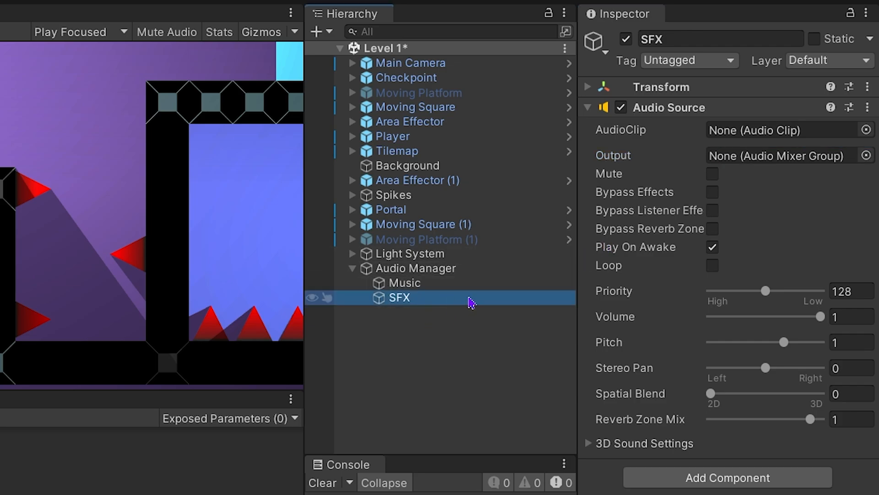
pyautogui.click(869, 156)
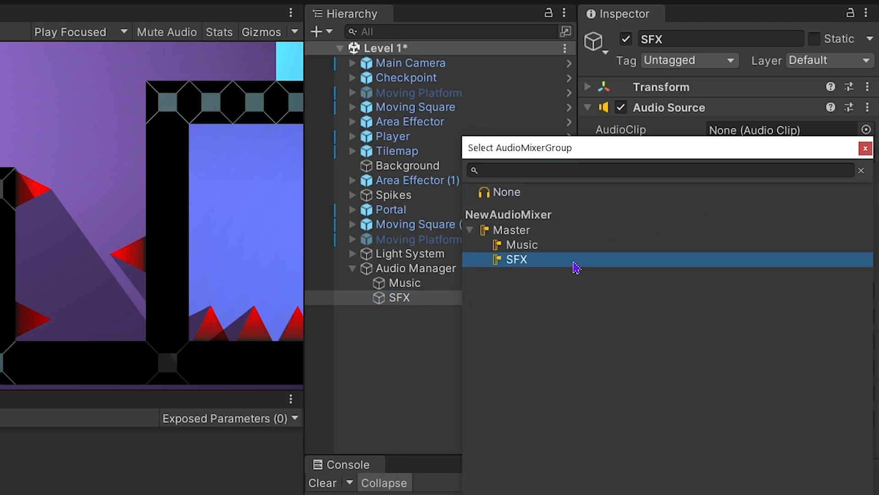
pyautogui.click(515, 259)
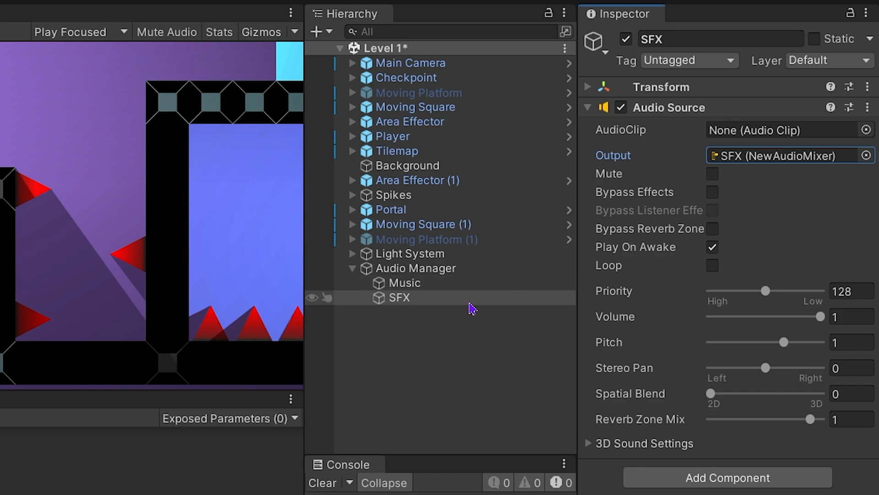
pyautogui.click(330, 15)
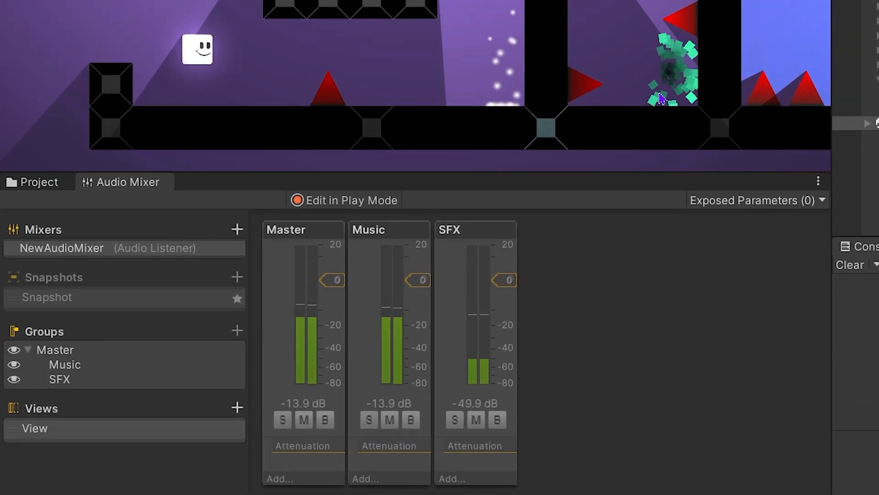
# Step: Enable Edit in Play Mode and adjust the Music fader live, settling at -23 dB
pyautogui.click(64, 365)
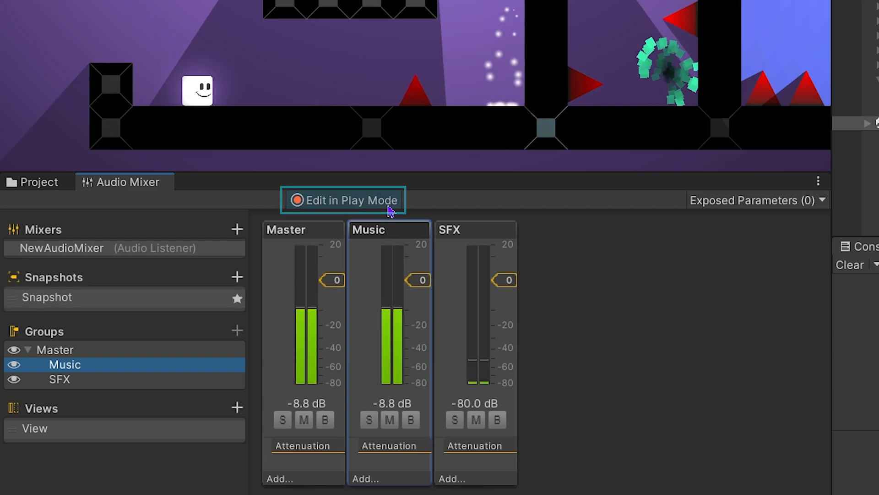
pyautogui.moveTo(420, 280); pyautogui.dragTo(420, 303)
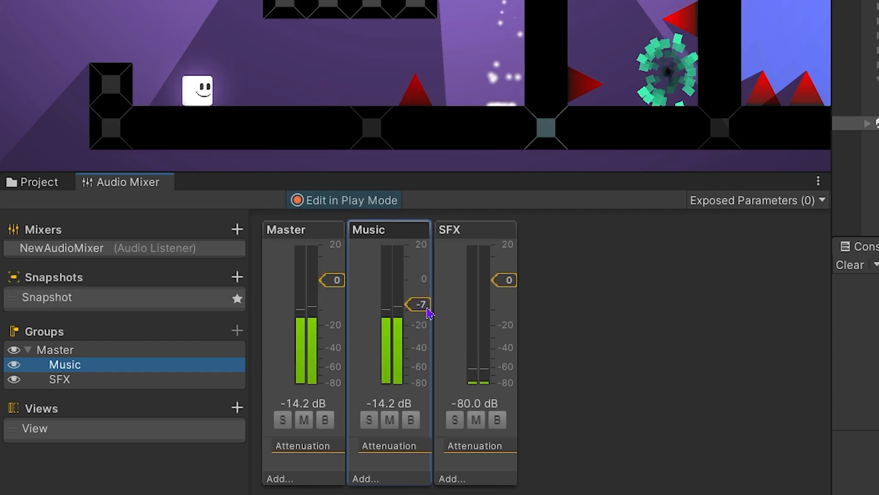
pyautogui.moveTo(421, 304); pyautogui.dragTo(421, 307)
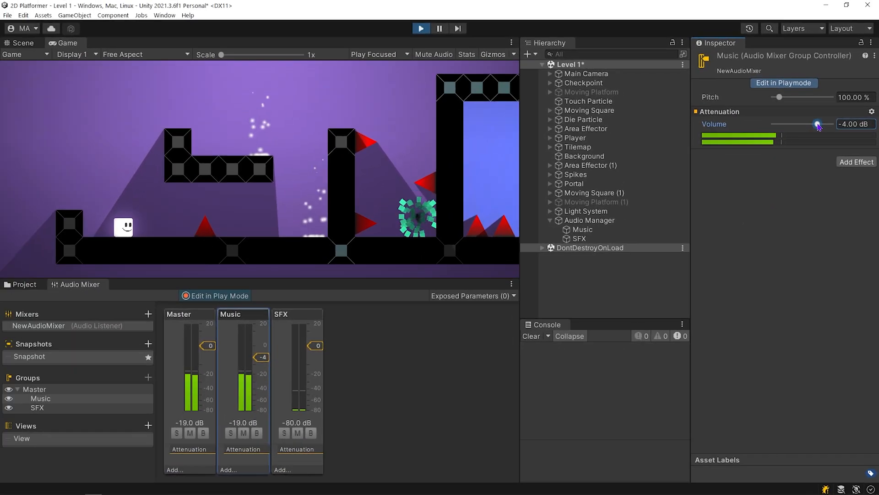
pyautogui.moveTo(816, 124); pyautogui.dragTo(820, 124)
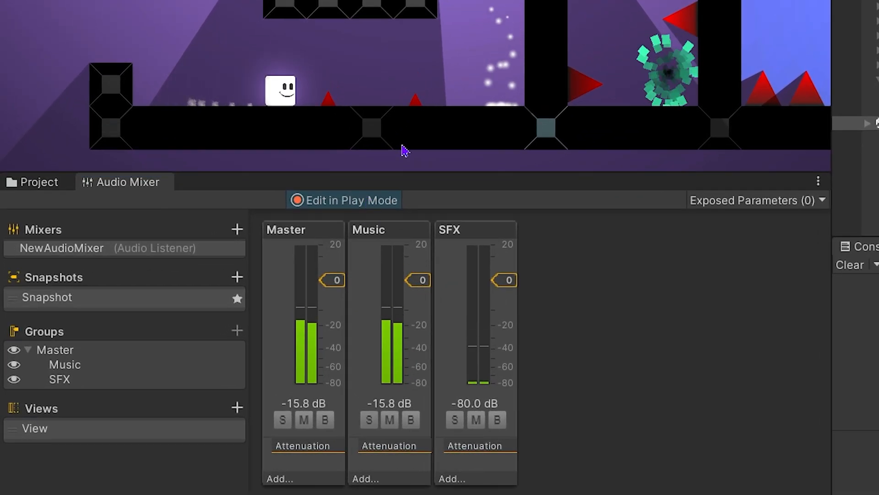
pyautogui.moveTo(421, 280); pyautogui.dragTo(422, 328)
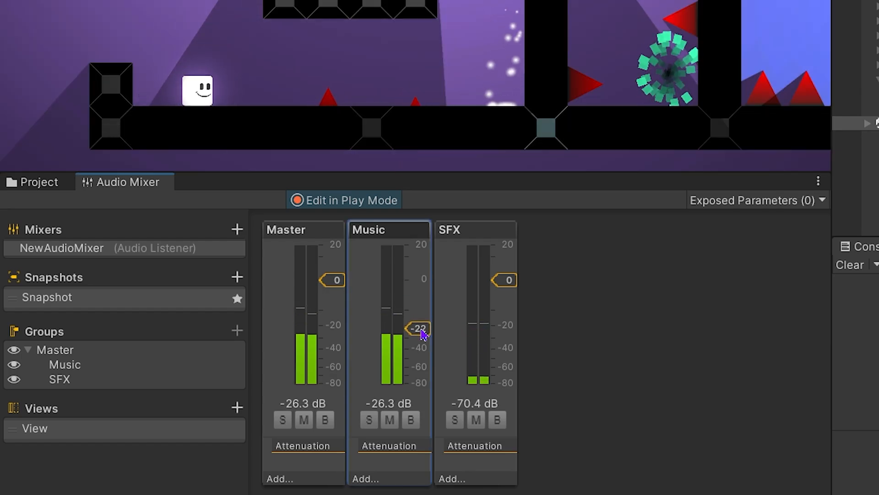
pyautogui.moveTo(419, 328); pyautogui.dragTo(419, 329)
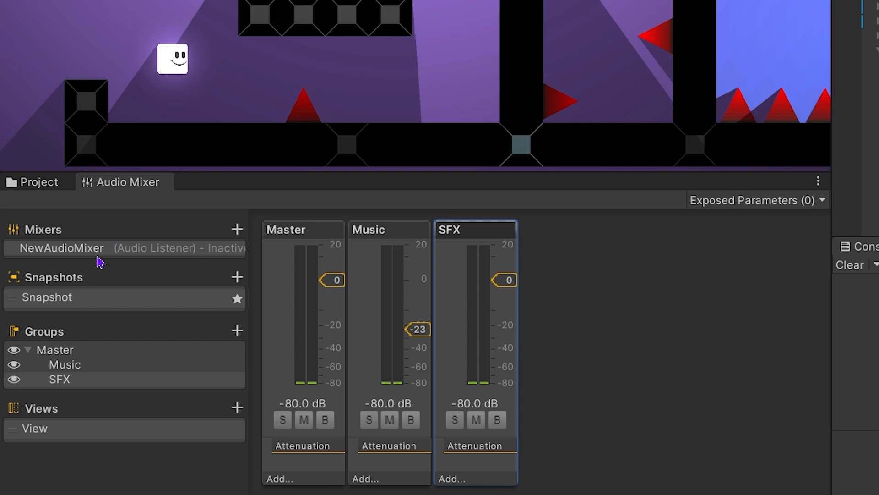
# Step: Play the level and raise the Music volume back up to 0 dB
pyautogui.click(60, 380)
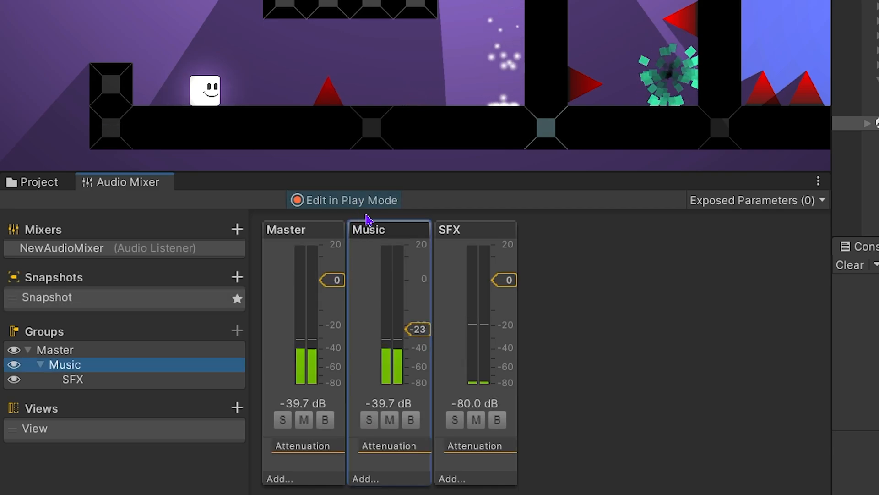
pyautogui.moveTo(418, 329); pyautogui.dragTo(419, 297)
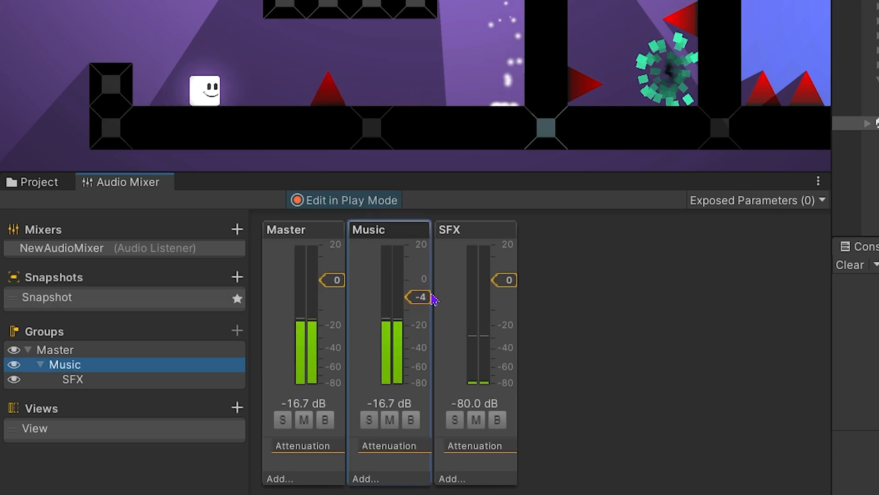
pyautogui.moveTo(419, 297); pyautogui.dragTo(419, 287)
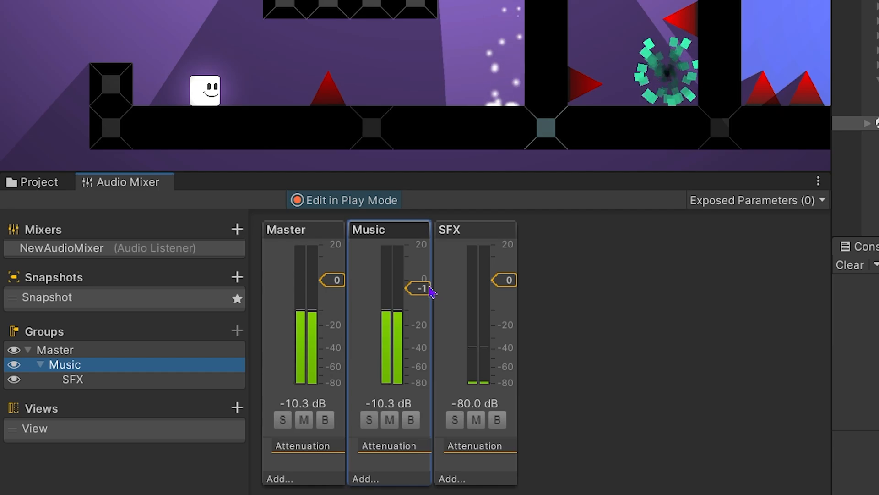
pyautogui.moveTo(417, 288); pyautogui.dragTo(417, 284)
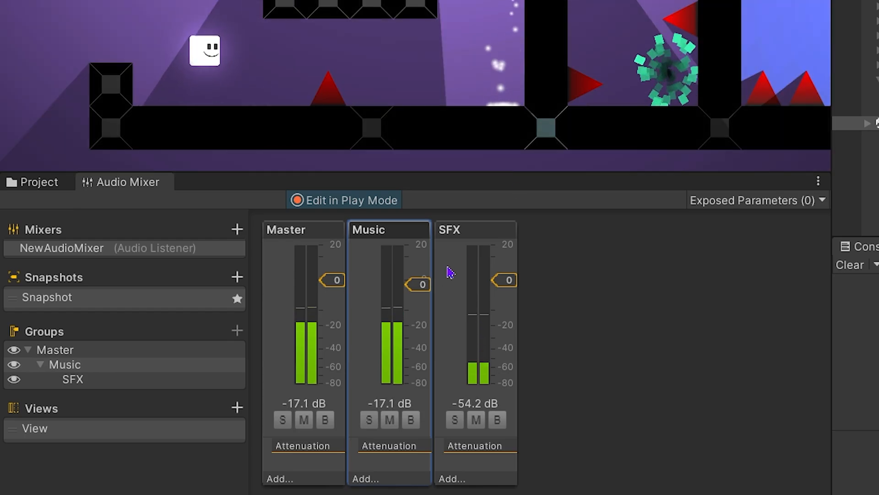
# Step: Lower the Music volume down to about -38 dB while listening, then select the SFX group
pyautogui.moveTo(419, 284); pyautogui.dragTo(419, 322)
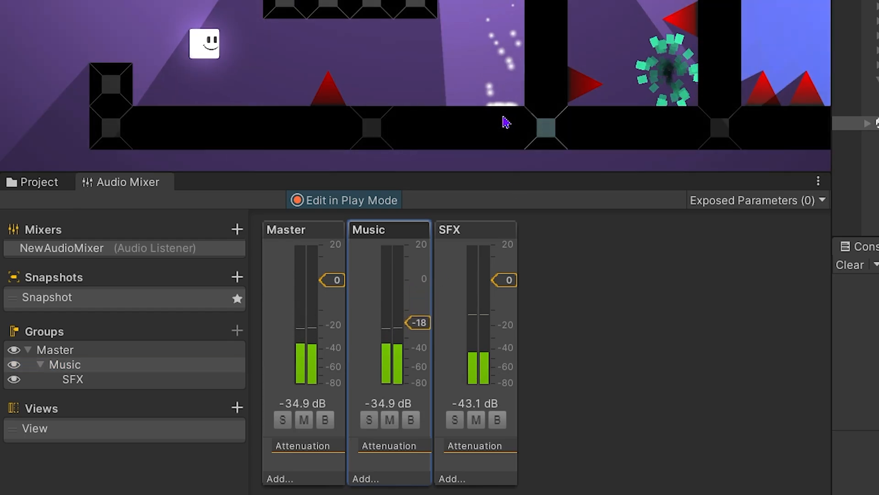
pyautogui.moveTo(417, 322); pyautogui.dragTo(418, 334)
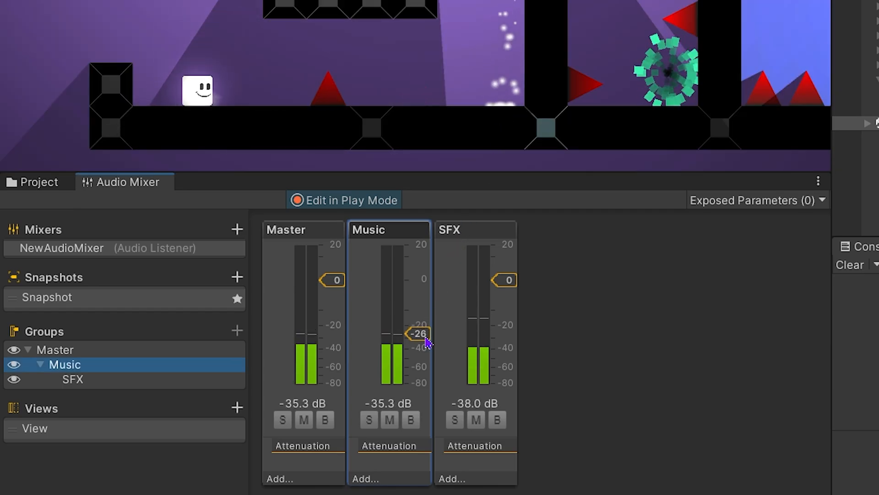
pyautogui.moveTo(420, 334); pyautogui.dragTo(419, 346)
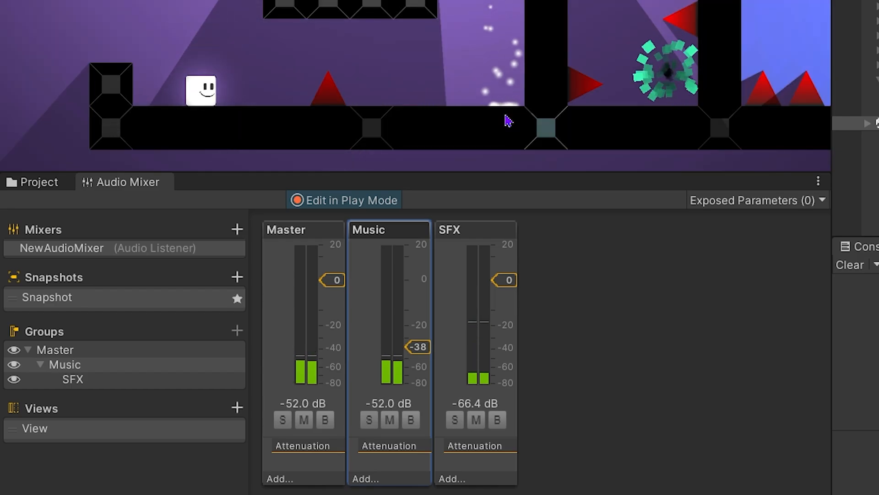
pyautogui.click(72, 379)
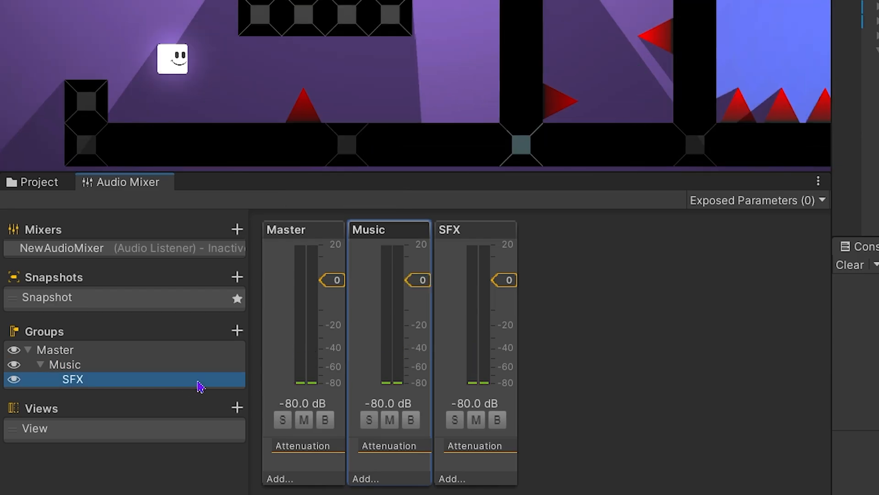
# Step: Add a default-named group under SFX and move it directly under Master
pyautogui.click(476, 230)
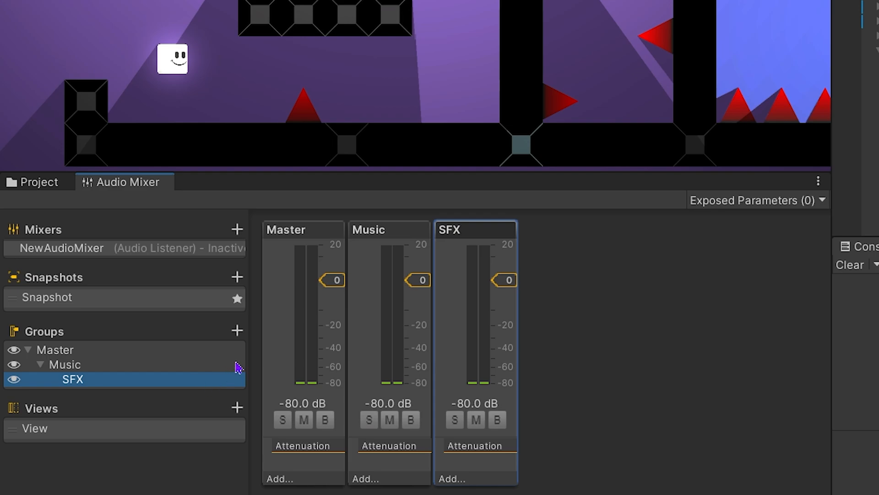
pyautogui.click(236, 330)
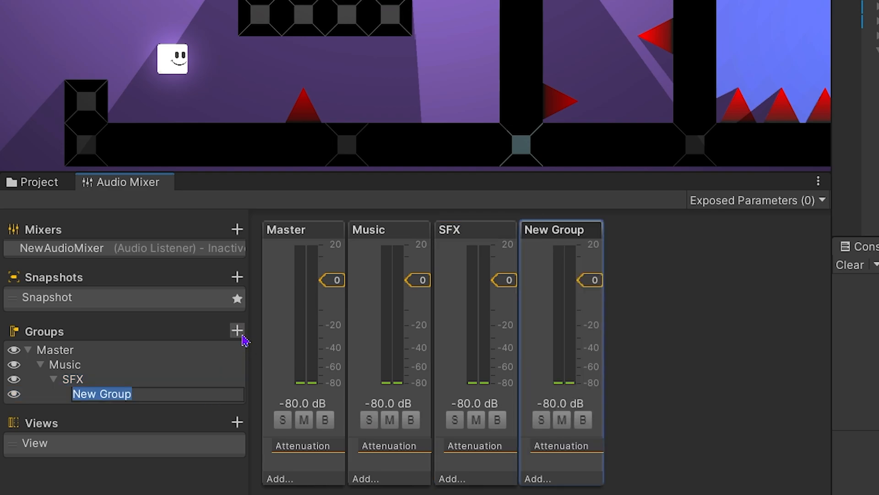
pyautogui.click(103, 394)
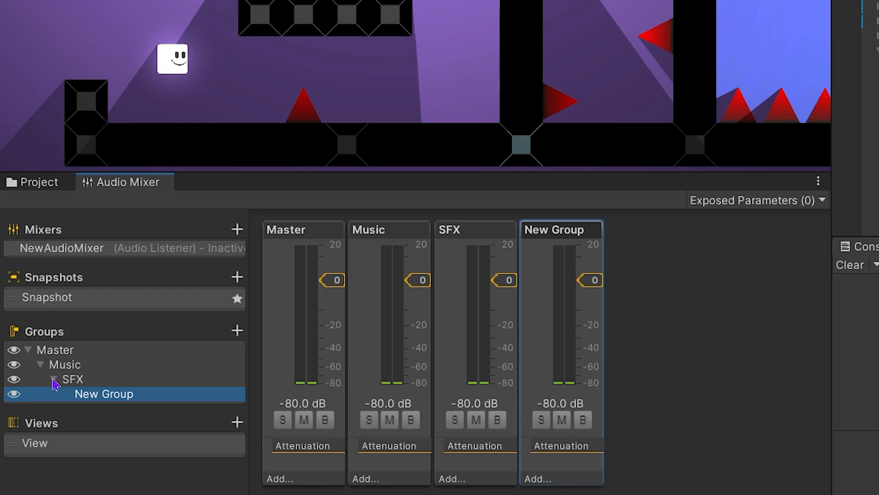
pyautogui.click(54, 350)
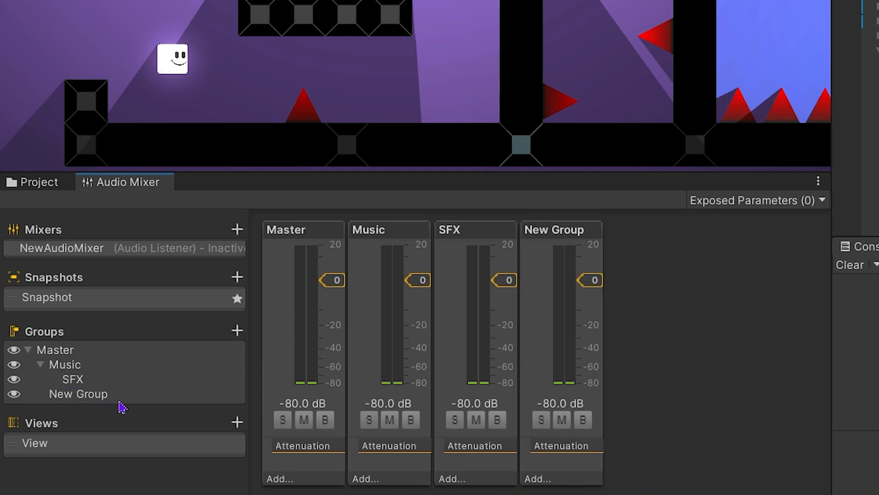
# Step: Move the SFX group out from under Music so it sits directly under Master
pyautogui.click(72, 378)
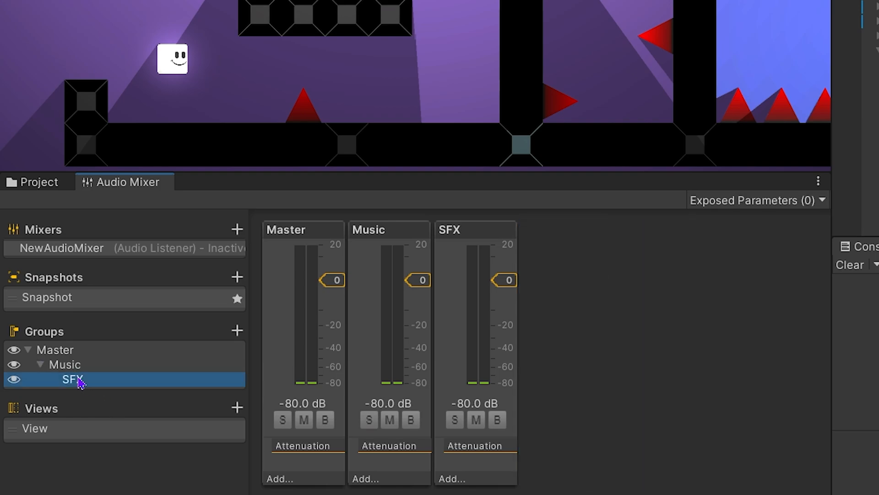
pyautogui.click(72, 379)
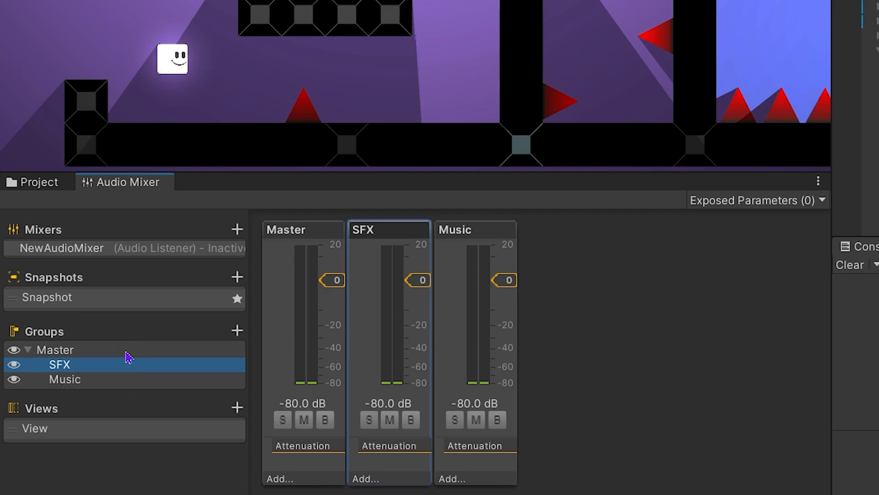
pyautogui.moveTo(174, 370)
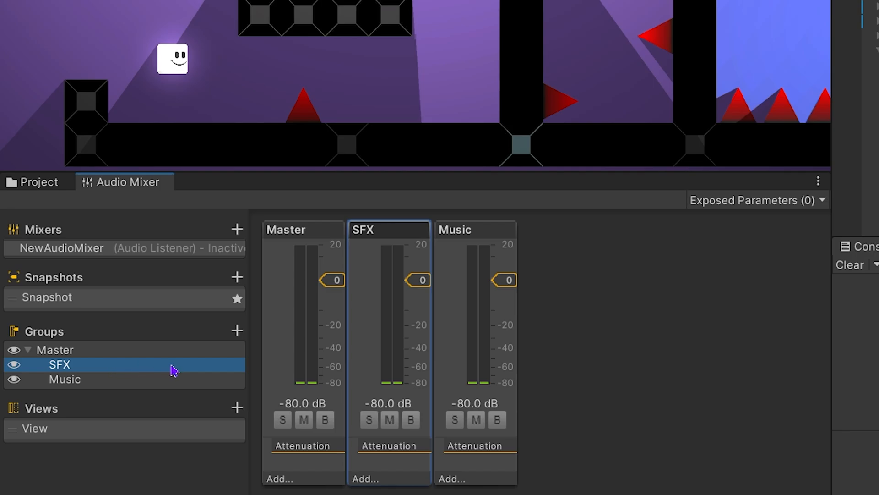
pyautogui.moveTo(142, 382)
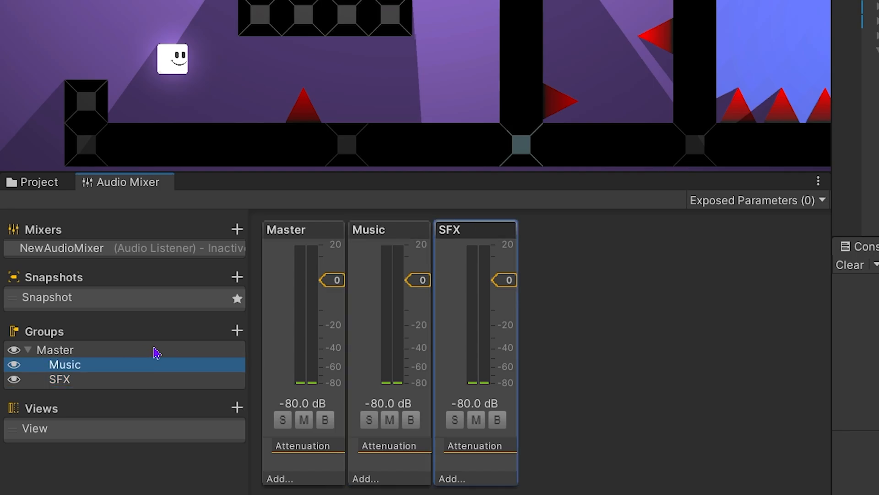
# Step: Run the game, lower the Music fader to about -10 dB and toggle Music solo on and off
pyautogui.click(420, 28)
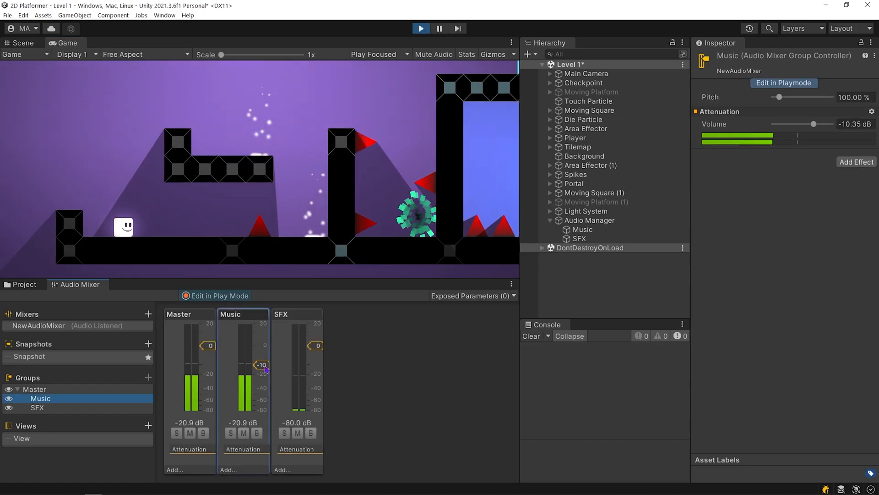
pyautogui.moveTo(261, 365); pyautogui.dragTo(261, 371)
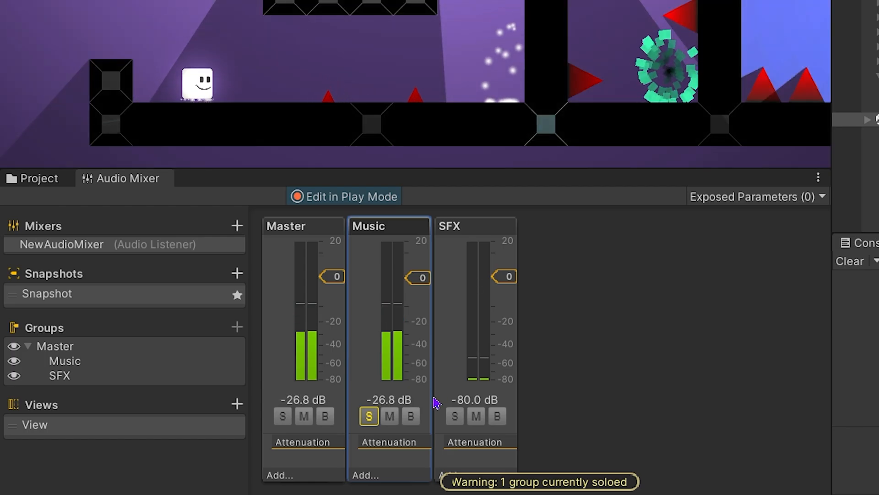
pyautogui.click(369, 416)
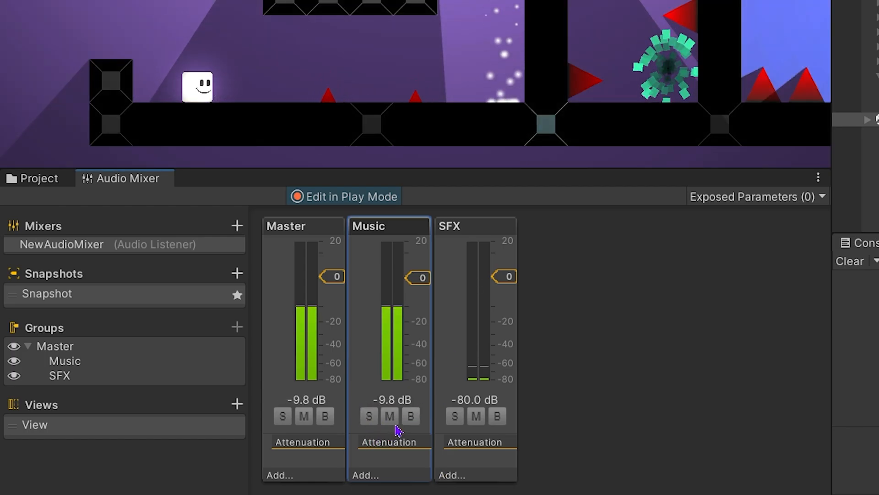
pyautogui.click(388, 416)
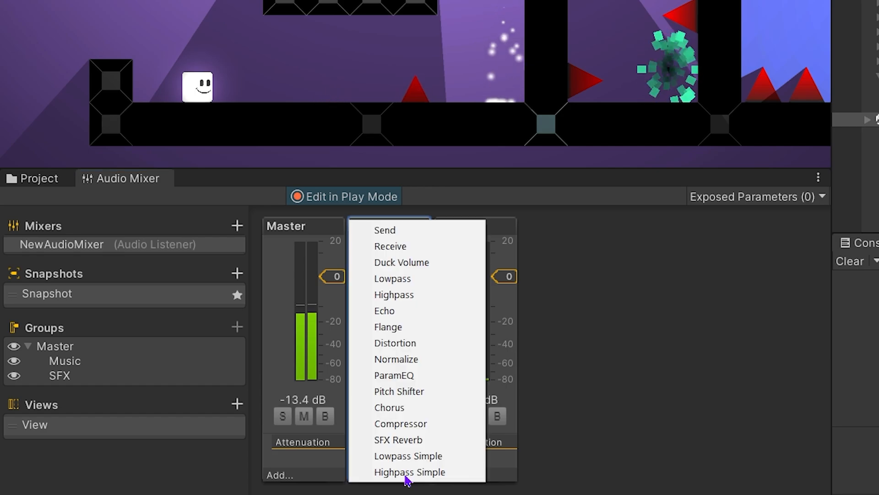
pyautogui.moveTo(393, 278)
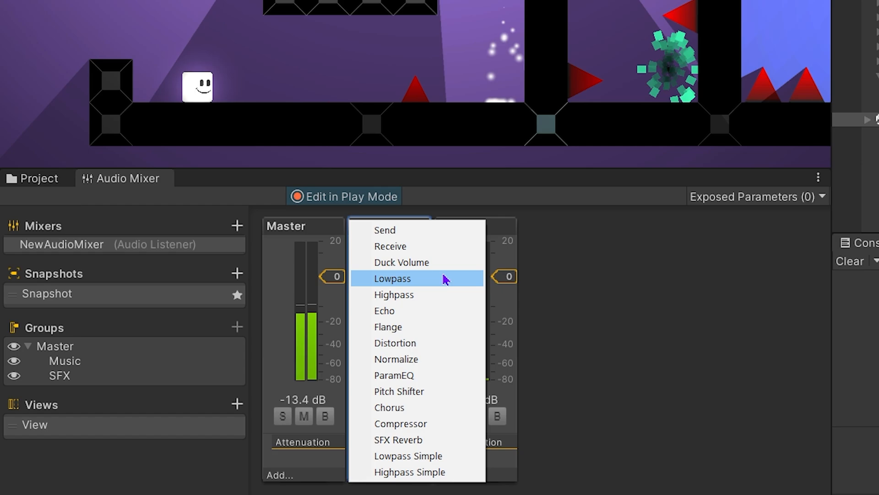
# Step: Add a Lowpass to Music with cutoff near 847 Hz, bypass and re-enable it, then stop play
pyautogui.click(392, 278)
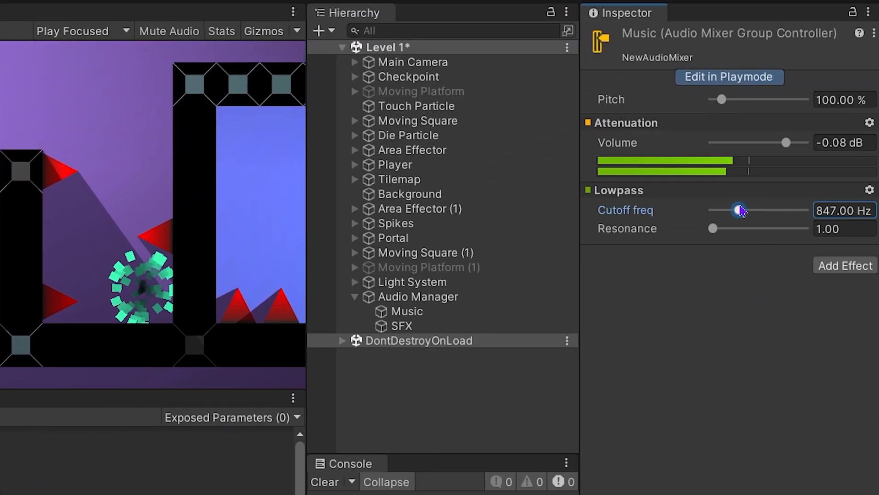
pyautogui.moveTo(739, 209); pyautogui.dragTo(751, 209)
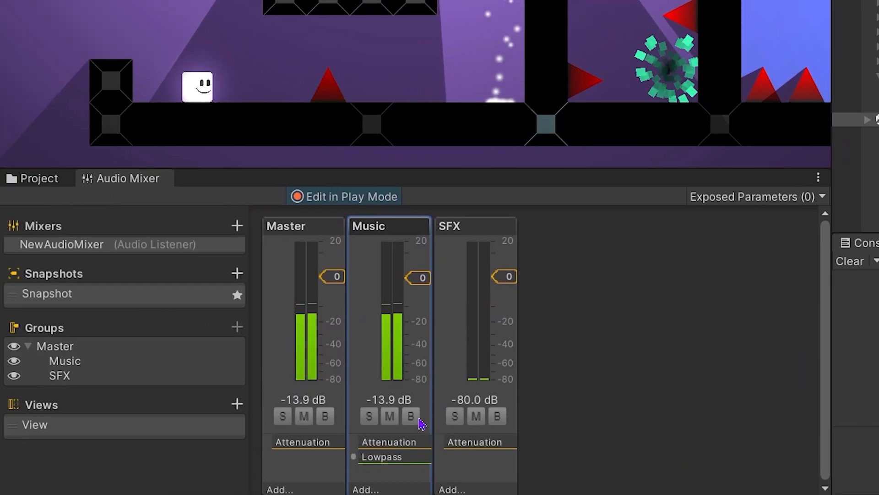
pyautogui.click(410, 416)
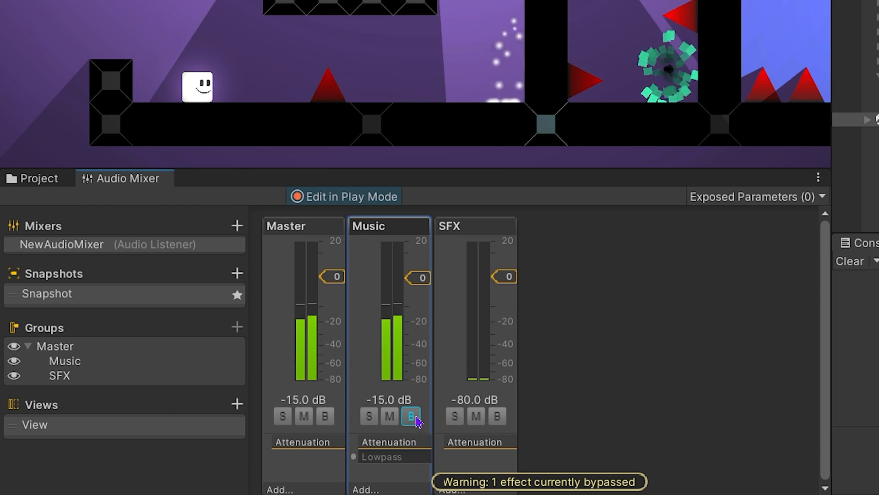
pyautogui.click(410, 416)
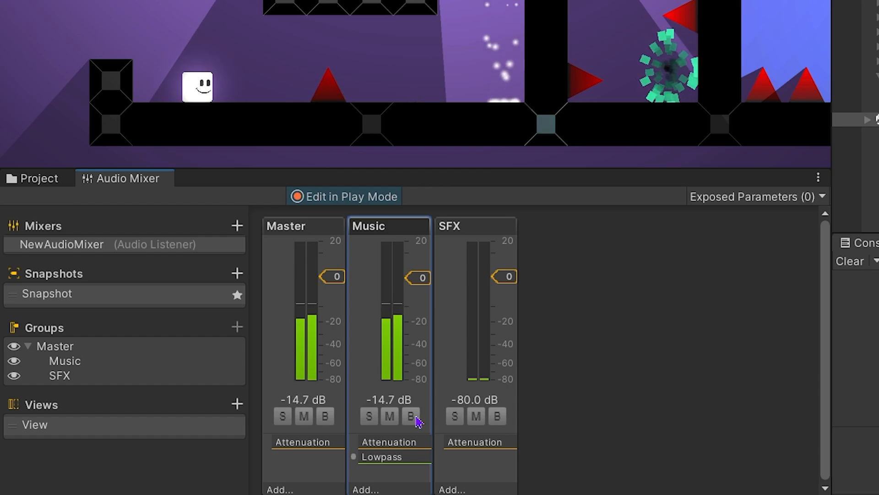
pyautogui.click(410, 416)
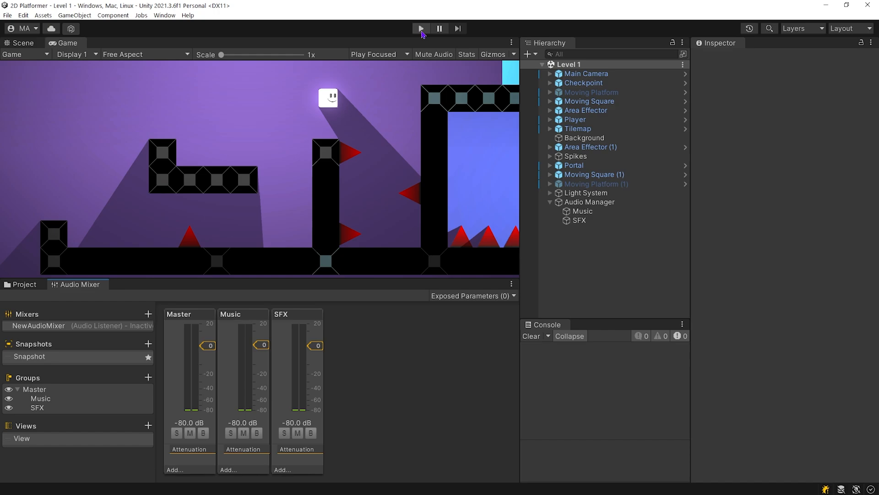
pyautogui.click(420, 29)
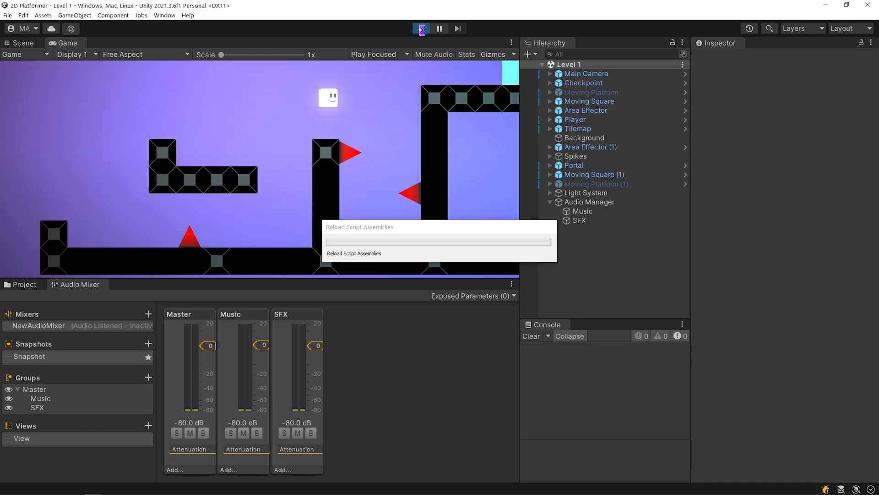
pyautogui.click(420, 28)
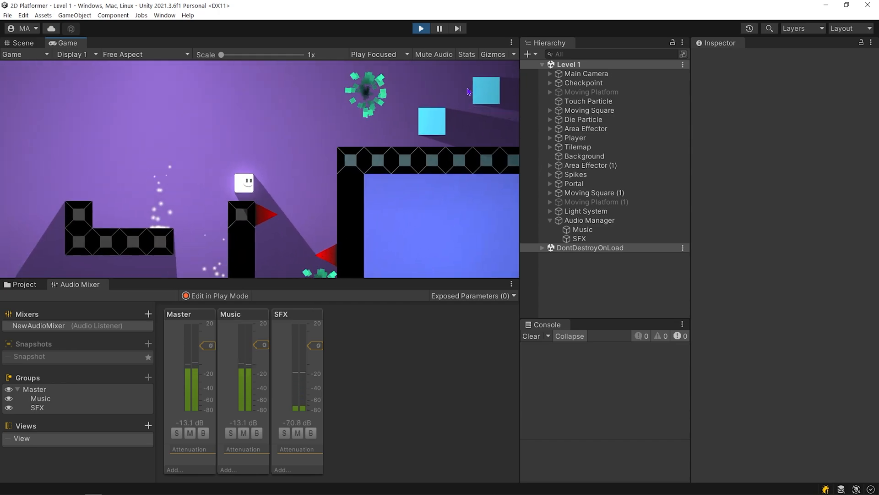
pyautogui.click(420, 28)
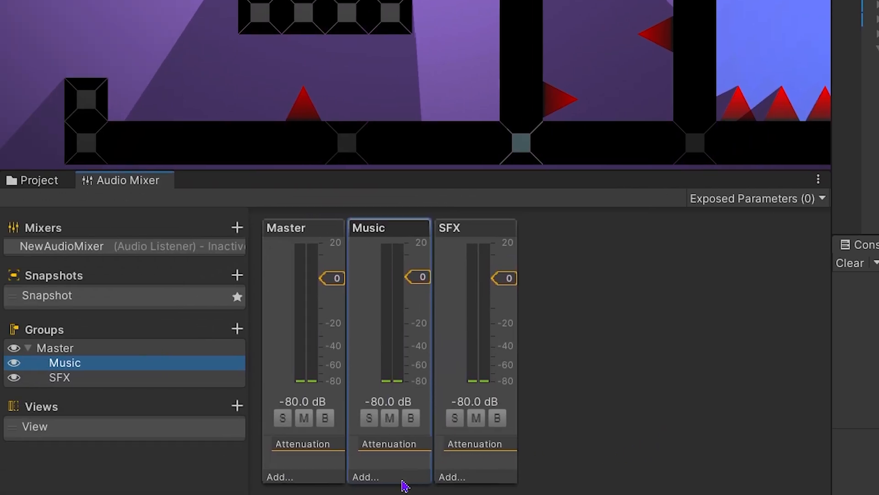
# Step: Add Duck Volume to Music and an SFX Send whose Receive is Music\Duck Volume
pyautogui.click(365, 476)
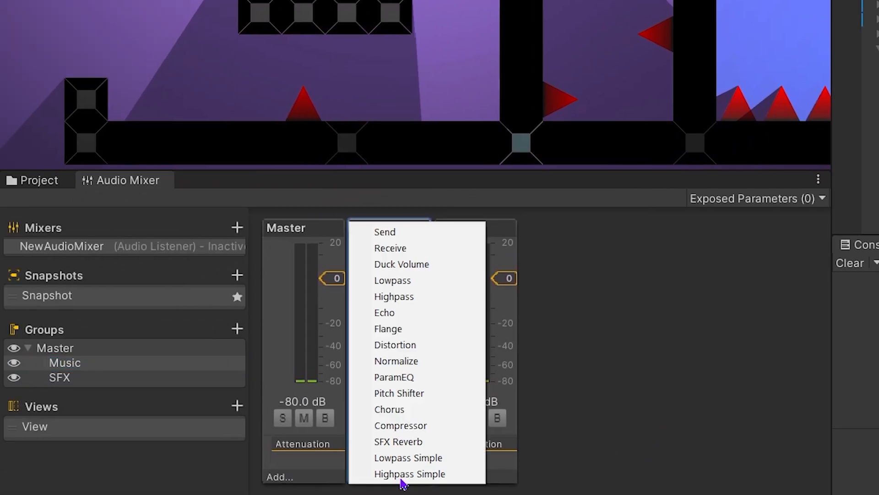
pyautogui.click(401, 264)
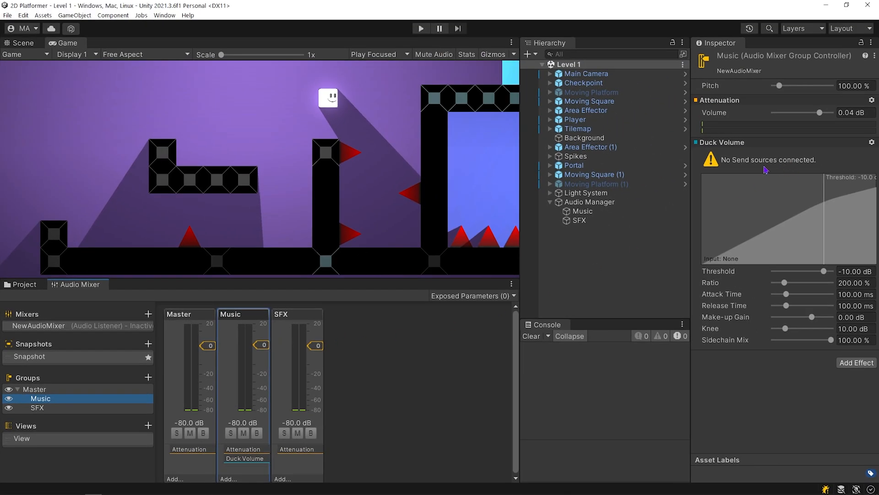
pyautogui.moveTo(782, 168)
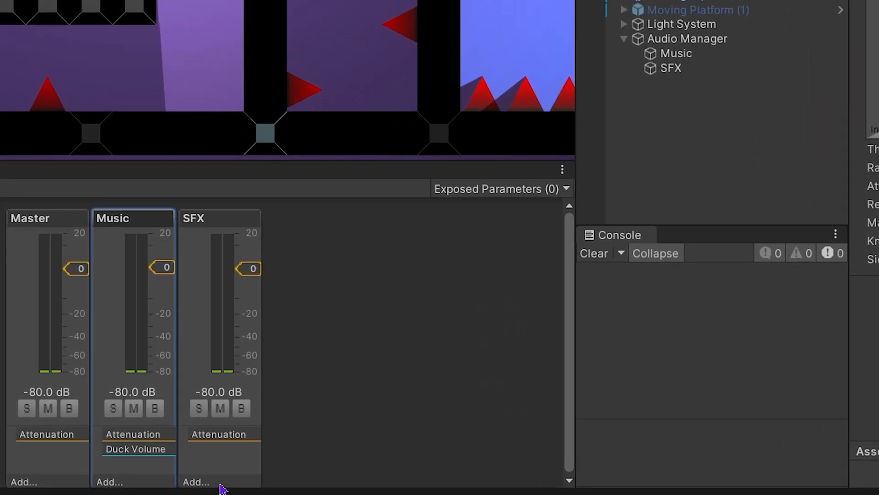
pyautogui.click(195, 482)
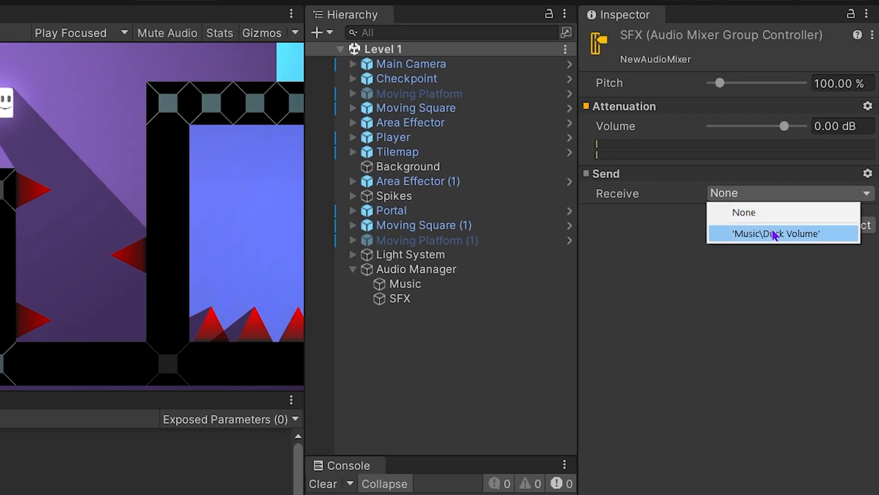
pyautogui.click(777, 233)
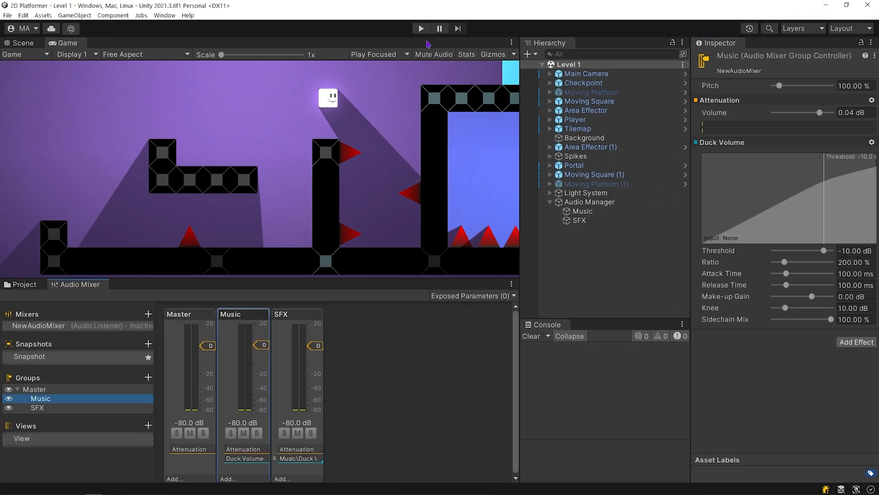
# Step: With the game playing, set Music Duck Volume threshold near -53 dB and attack/release about 18 ms
pyautogui.click(420, 28)
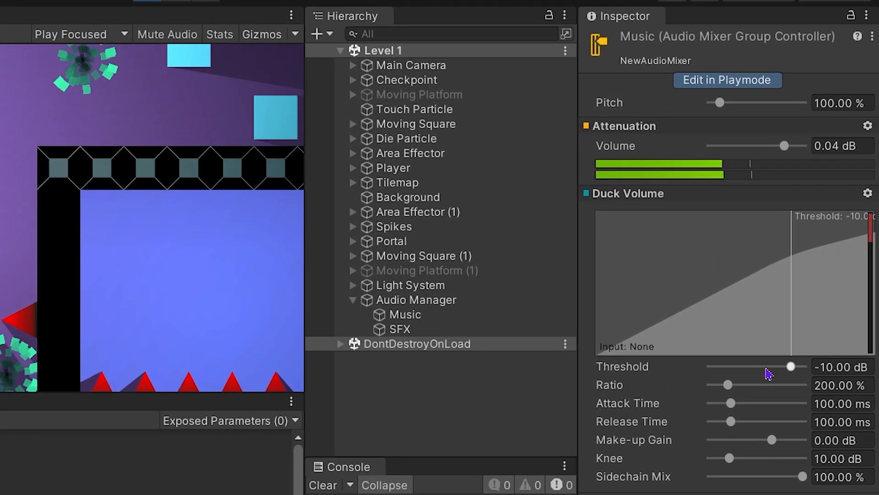
pyautogui.moveTo(791, 366); pyautogui.dragTo(711, 366)
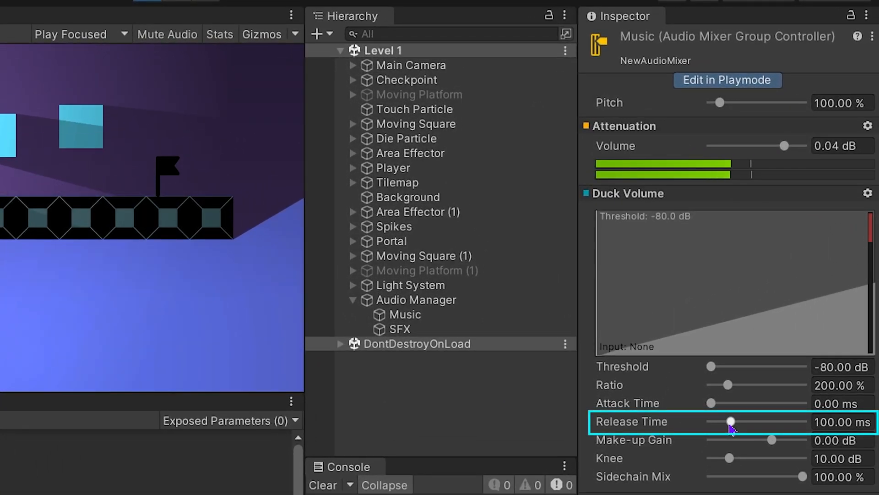
pyautogui.moveTo(729, 421); pyautogui.dragTo(739, 421)
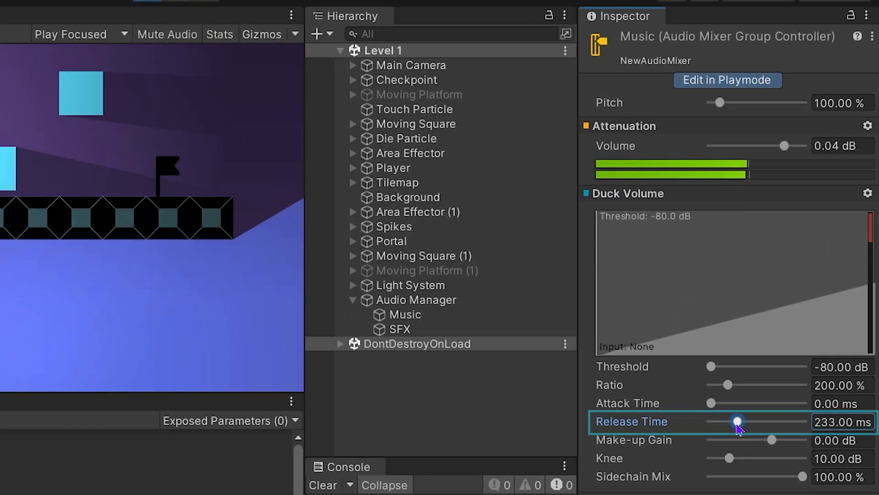
pyautogui.moveTo(736, 421); pyautogui.dragTo(742, 421)
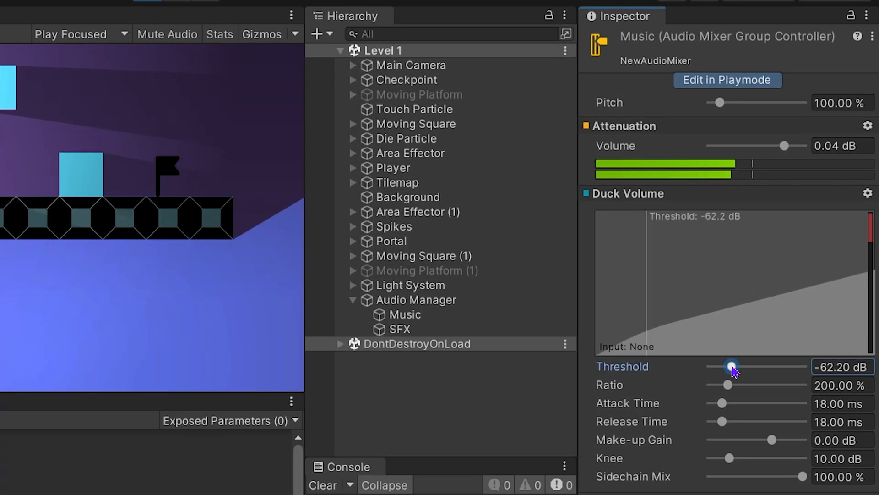
pyautogui.moveTo(732, 367); pyautogui.dragTo(742, 366)
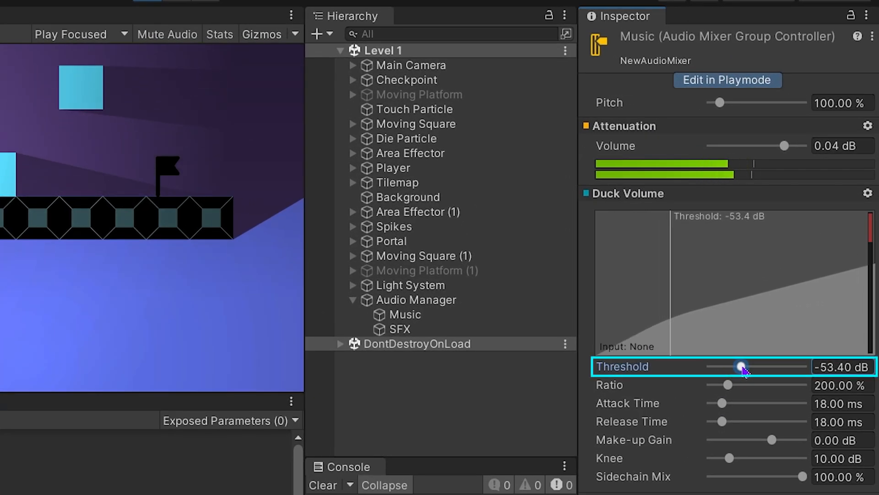